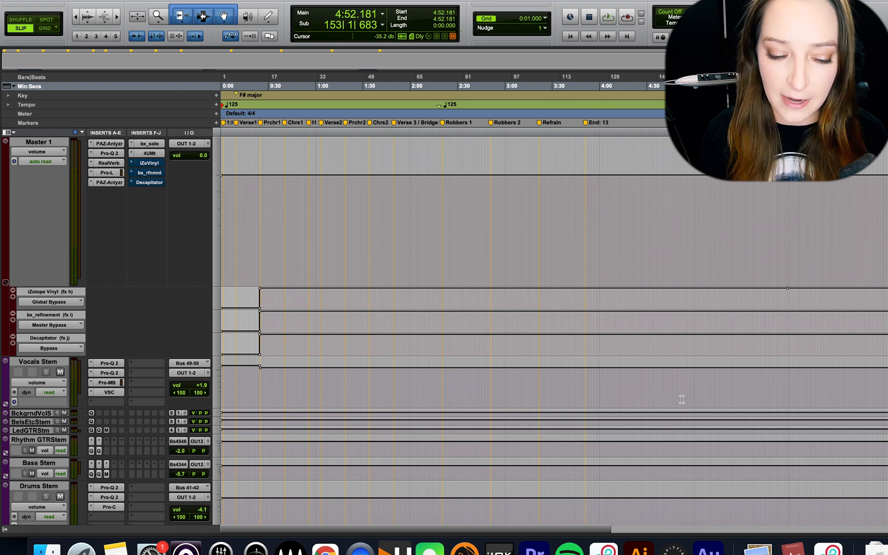
Bring the vocal take tracks Coles.09 through Copperphone.09 into view around 1:28.
click(399, 85)
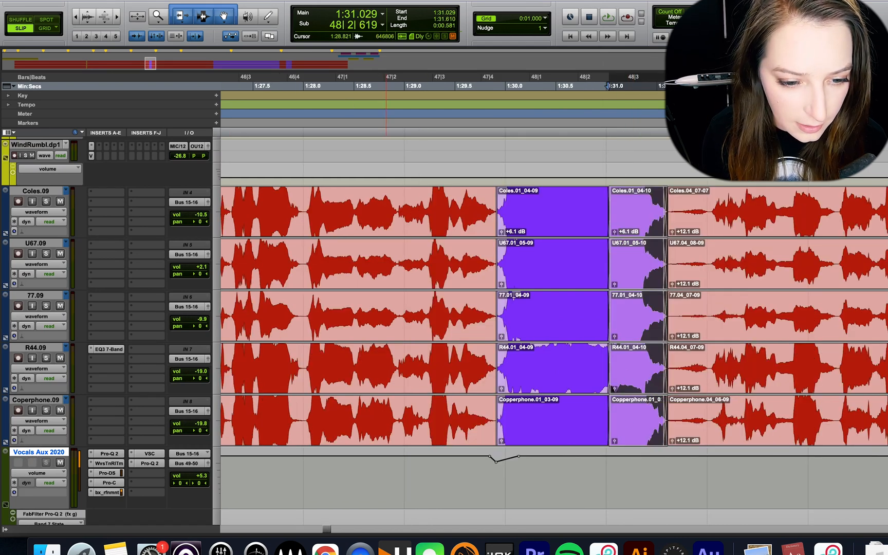
Show Clip Gain Lines across the comped vocal clips on all five mic tracks.
click(134, 53)
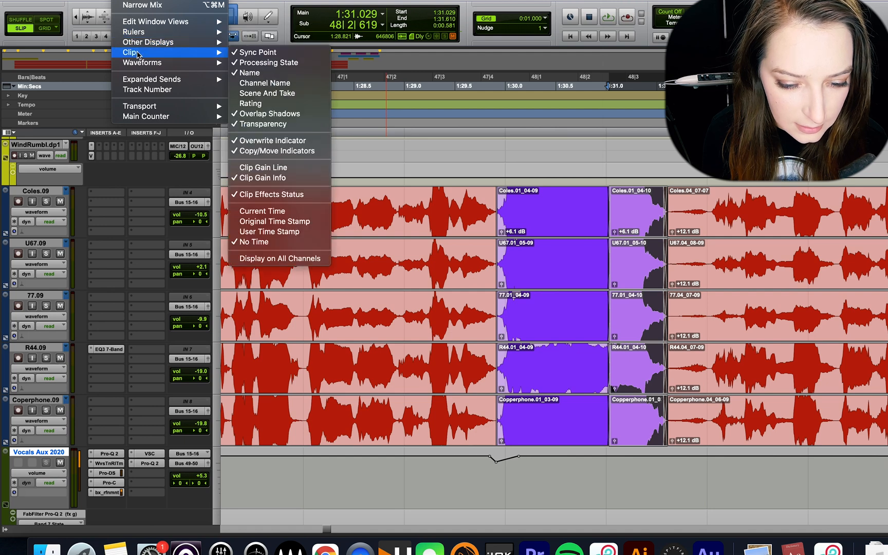
mouse_move(262, 168)
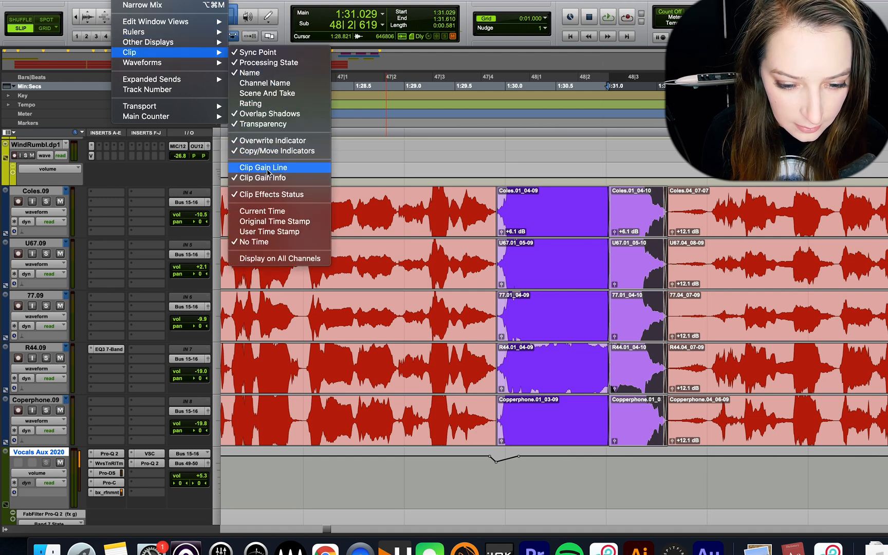
click(262, 168)
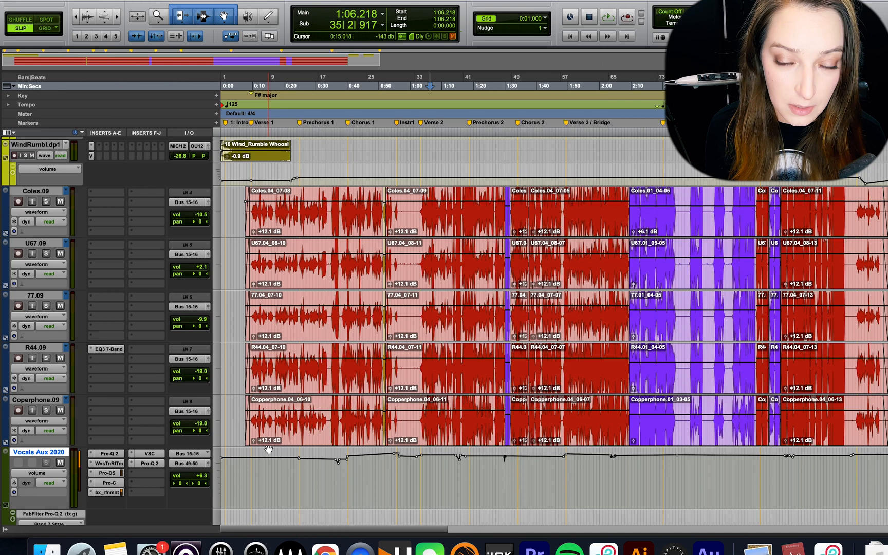
click(36, 400)
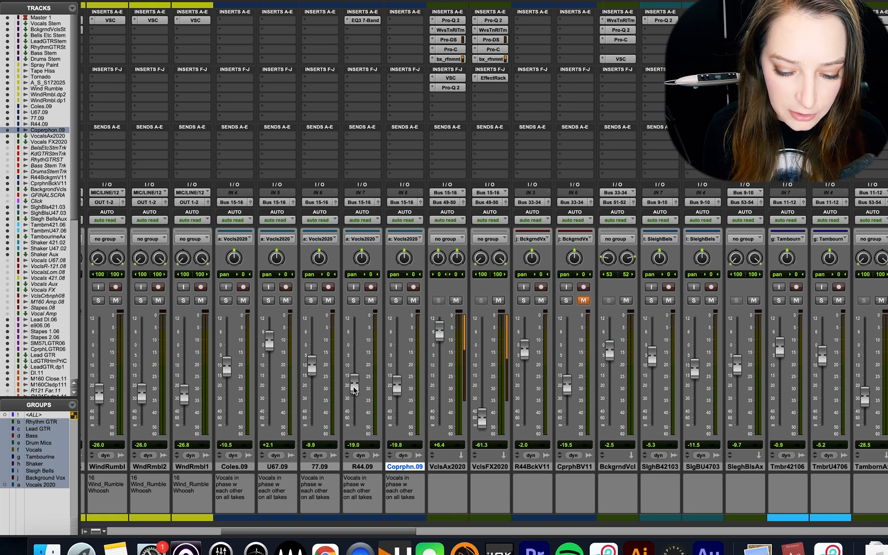
mouse_move(443, 331)
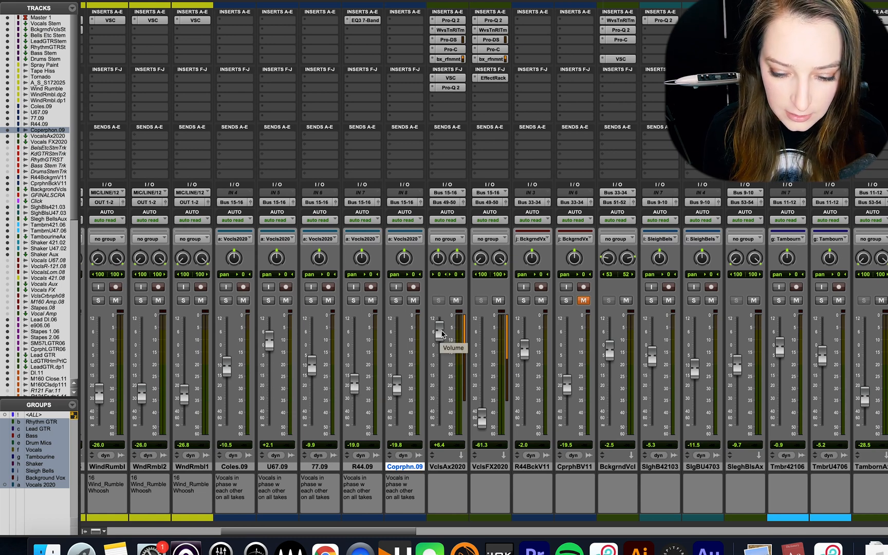
Ease the VcisAx2020 volume fader down to about +5.2 dB.
drag(437, 329, 437, 387)
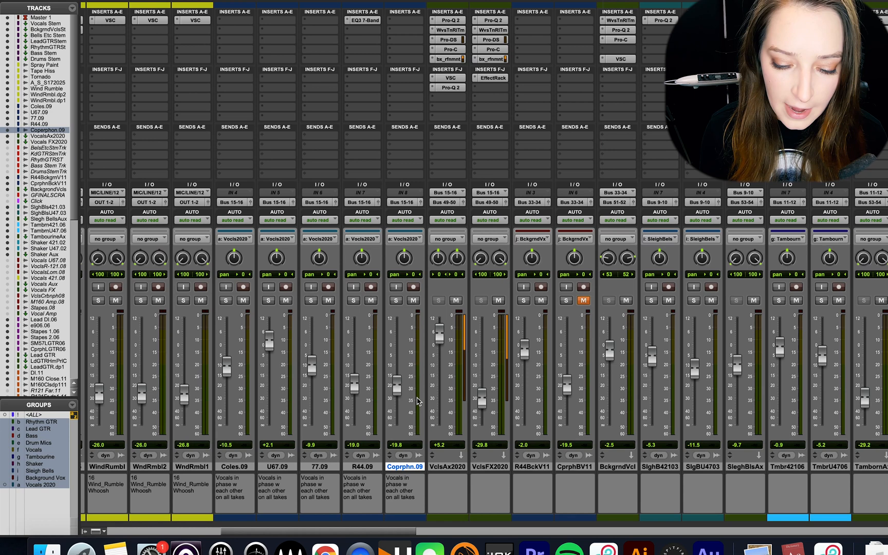
mouse_move(427, 379)
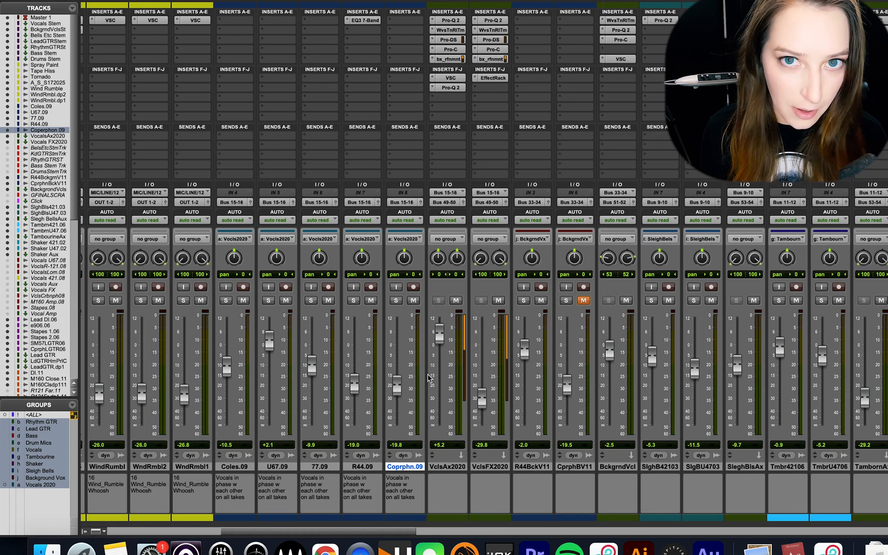